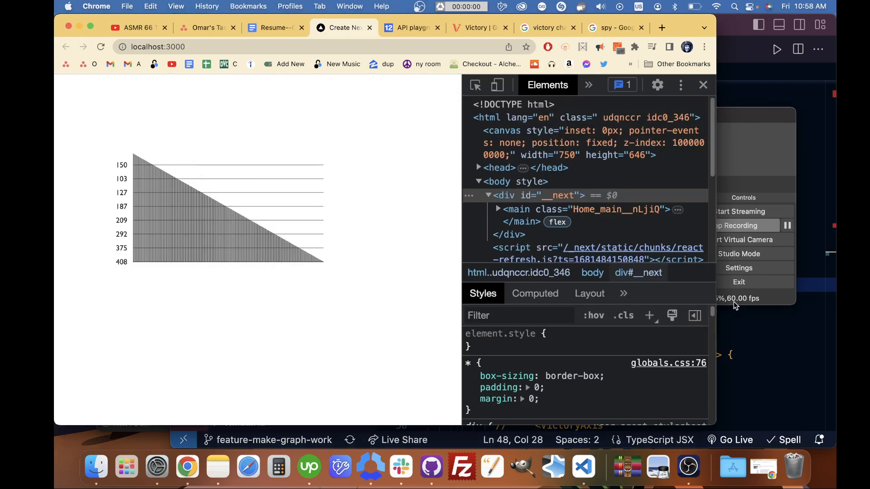
mouse_move(777, 355)
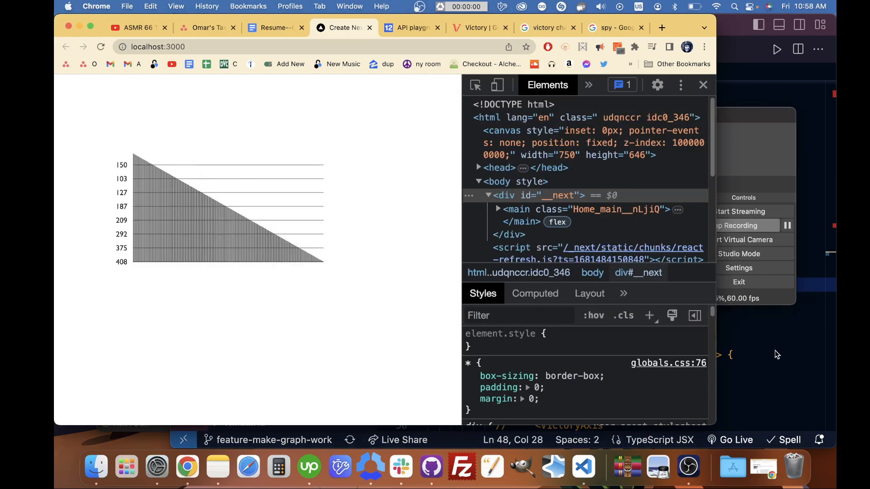
mouse_move(109, 164)
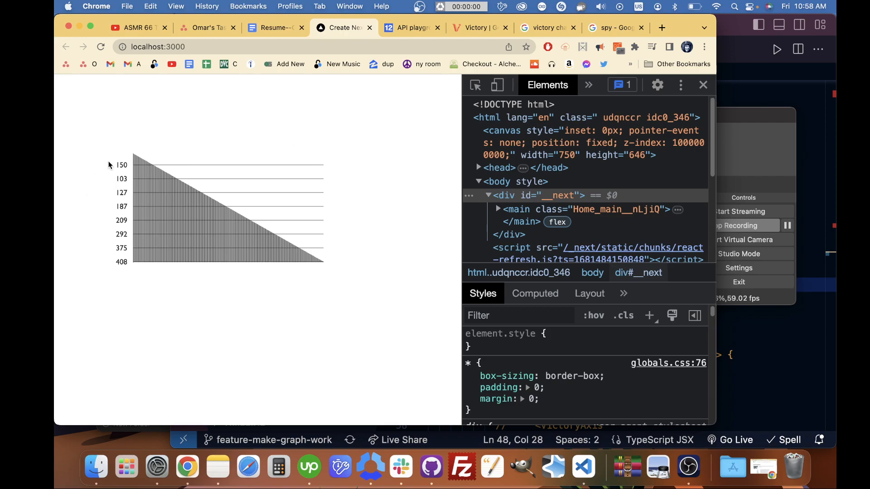
mouse_move(127, 267)
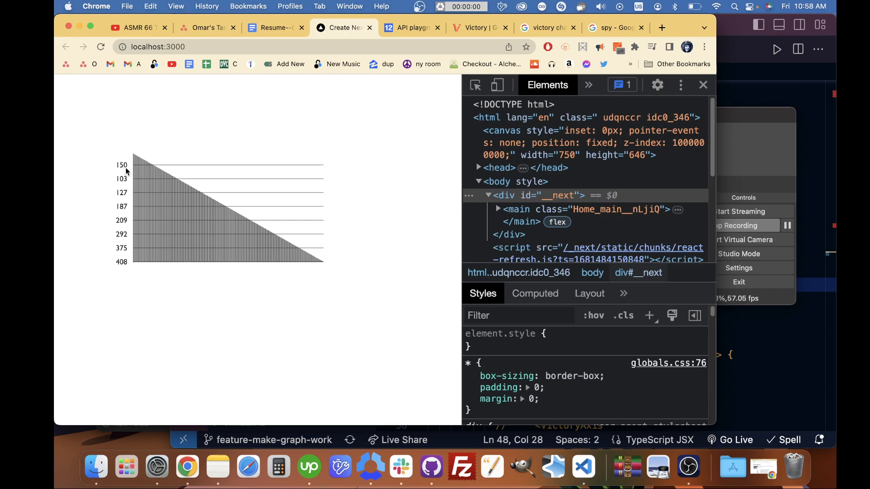
mouse_move(259, 242)
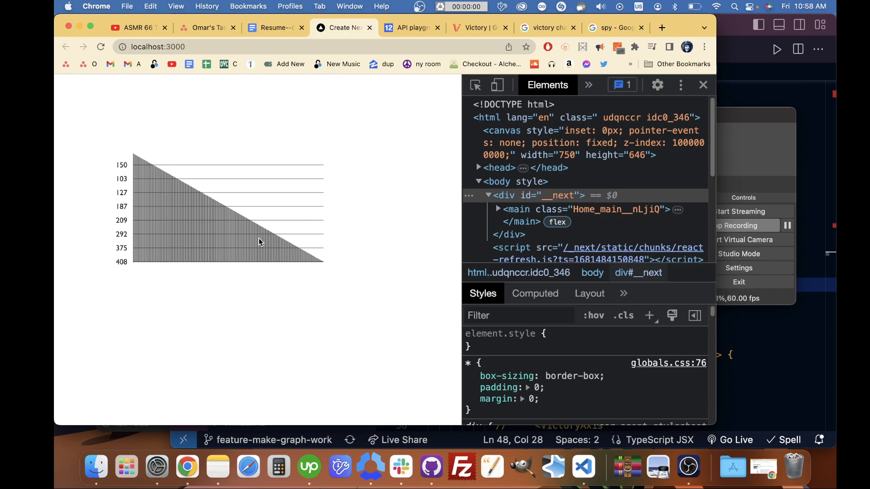
mouse_move(237, 201)
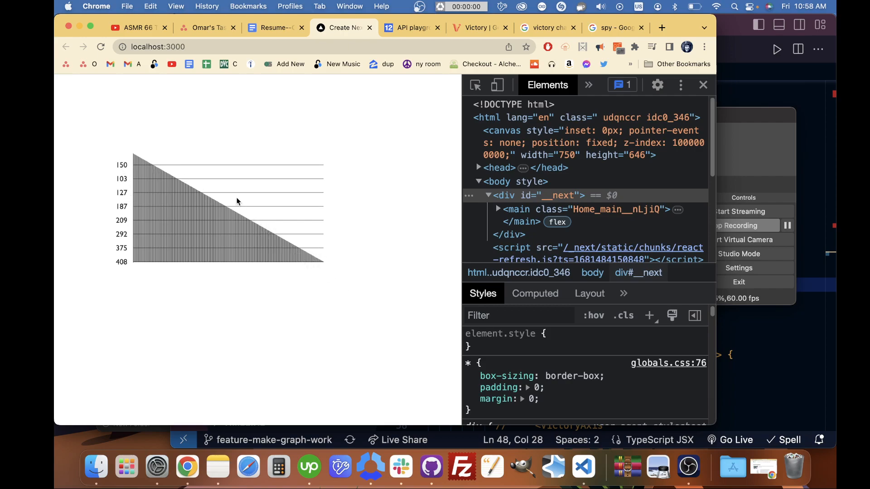
mouse_move(271, 212)
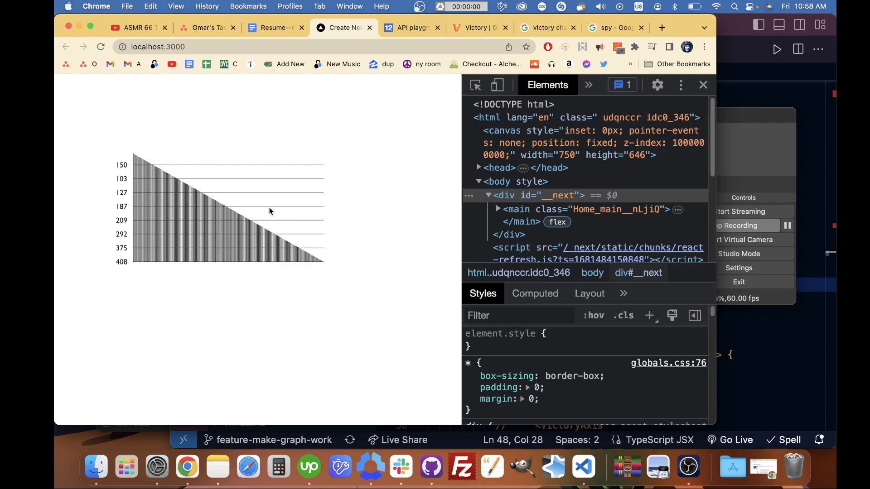
mouse_move(210, 222)
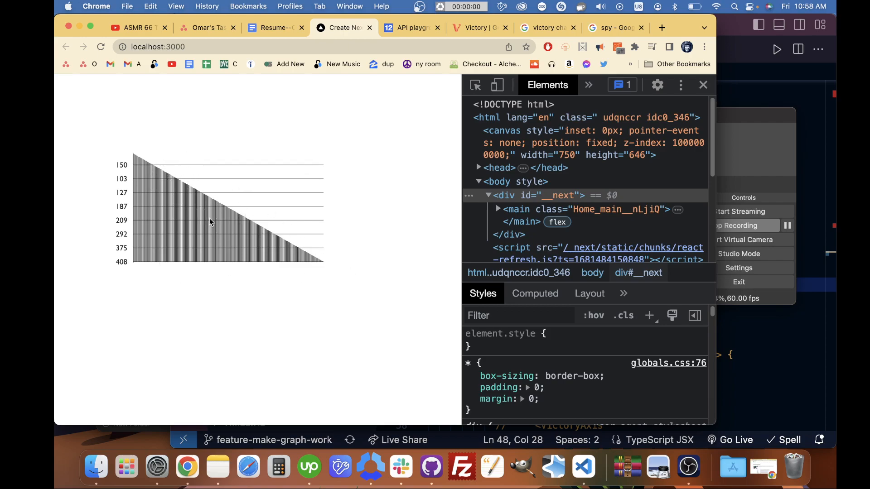
mouse_move(158, 159)
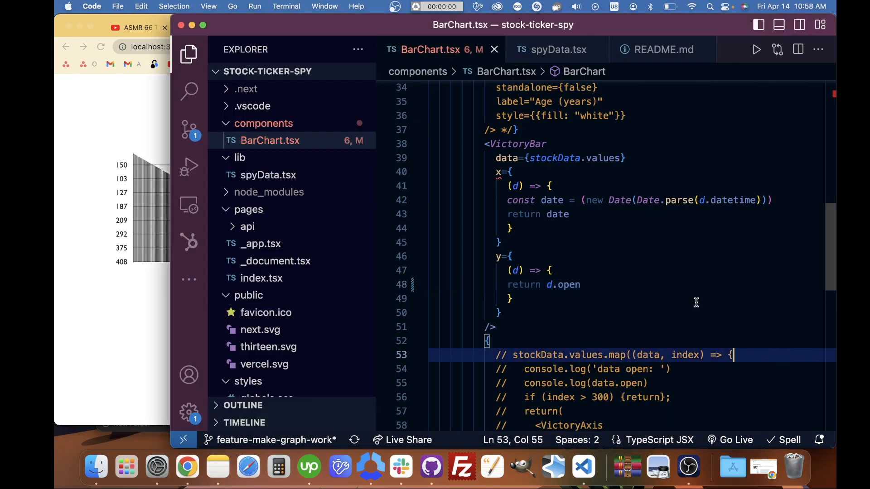
- Inspect the y accessor in BarChart.tsx, then switch to the spyData.tsx data file
click(549, 270)
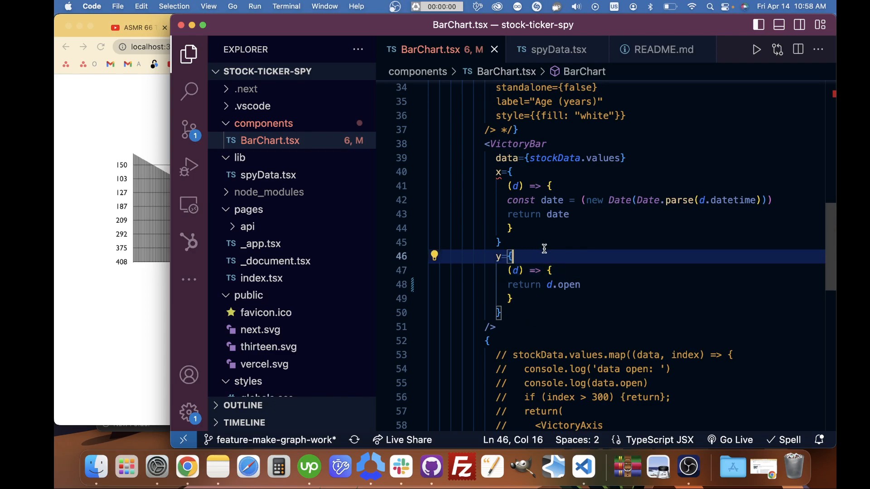
click(558, 49)
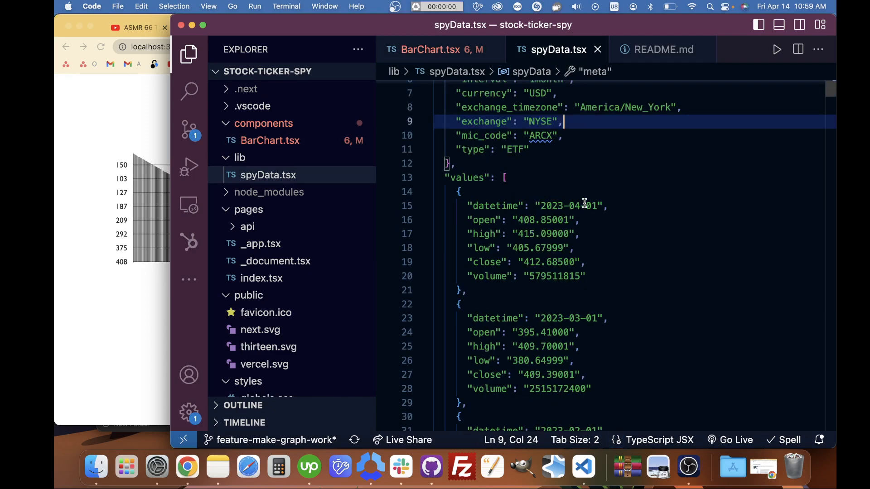
- Check that an 'open' price is a quoted string in the values array, then return to BarChart.tsx
scroll(down, 3)
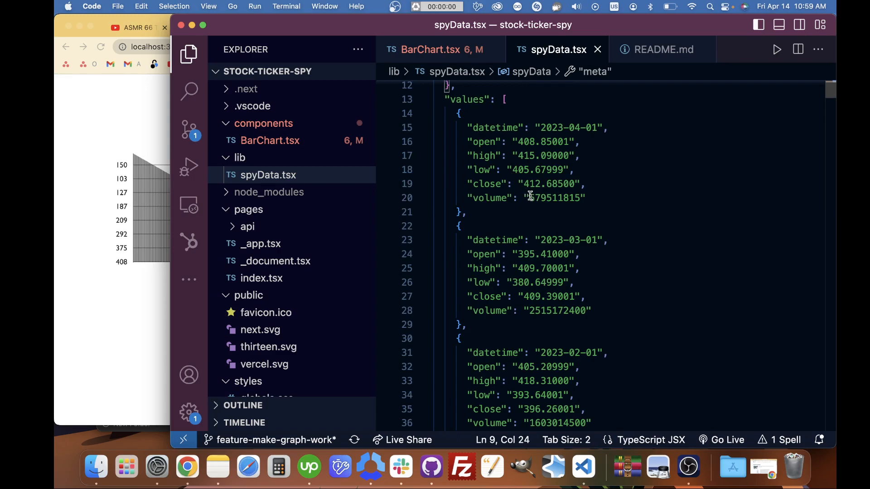
click(528, 141)
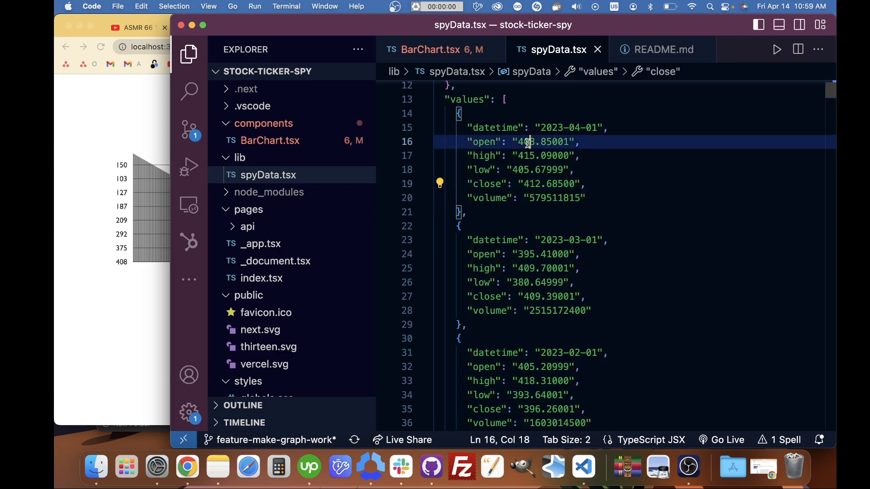
click(435, 49)
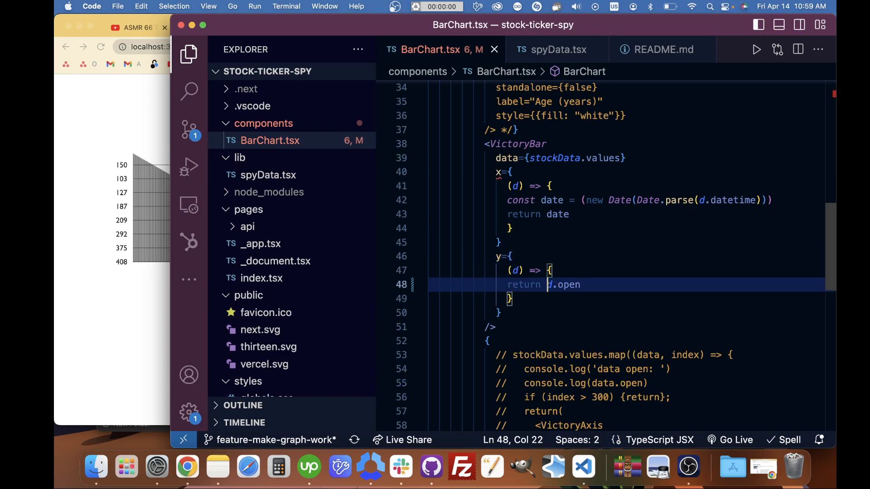
- Change line 48 to return Number(d.open) so the y accessor yields a number
text(Number()
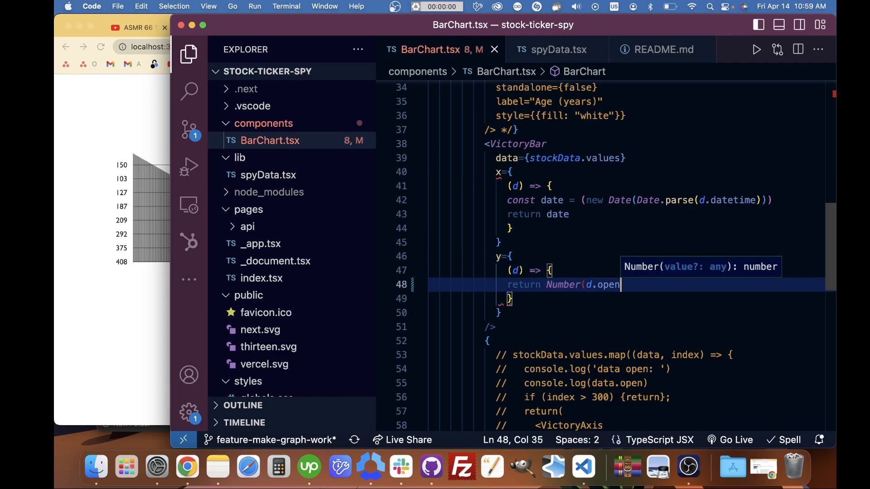
text())
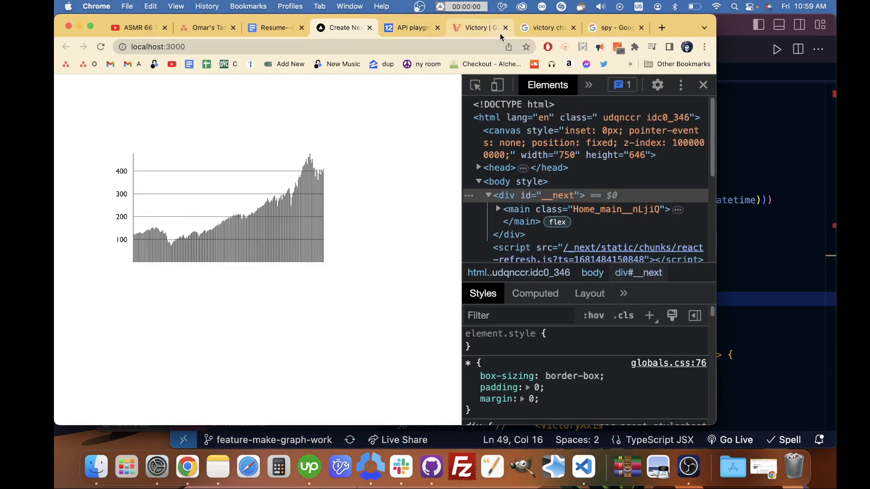
- Switch to the Victory Common Props documentation tab after the chart re-renders correctly
click(474, 27)
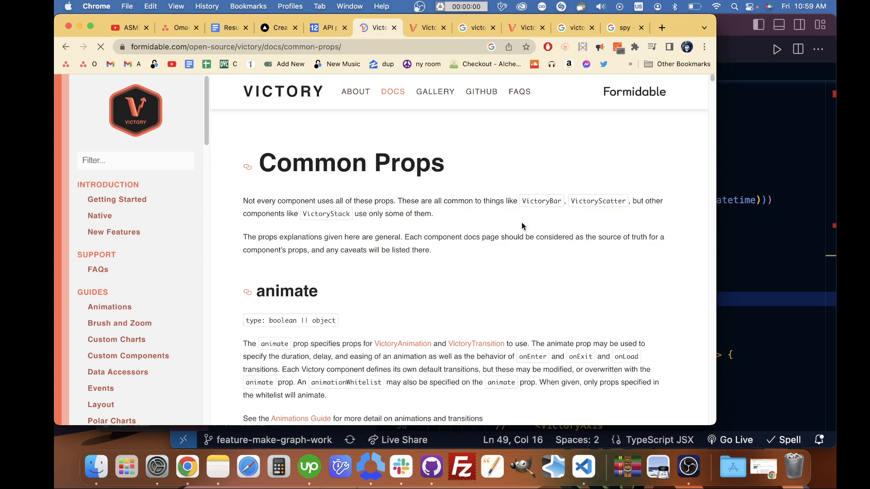
- Browse the SPY quote search, the VictoryAxis docs and the Getting Started docs
click(352, 27)
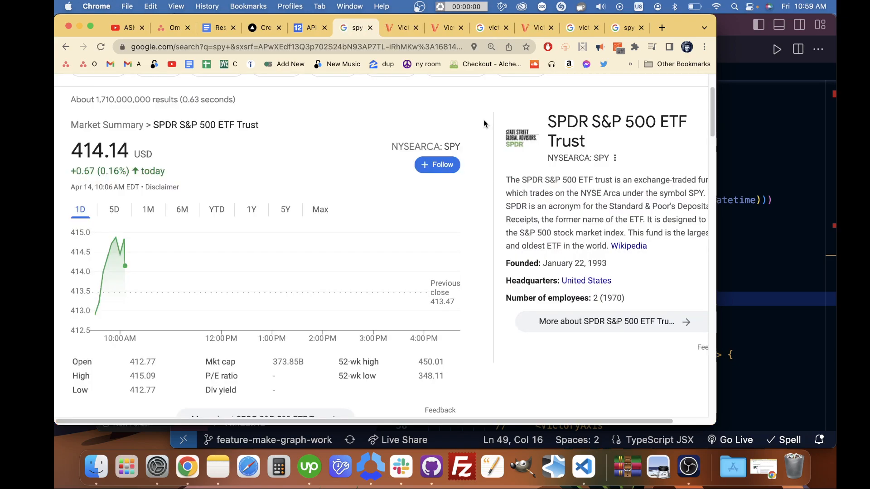
click(444, 28)
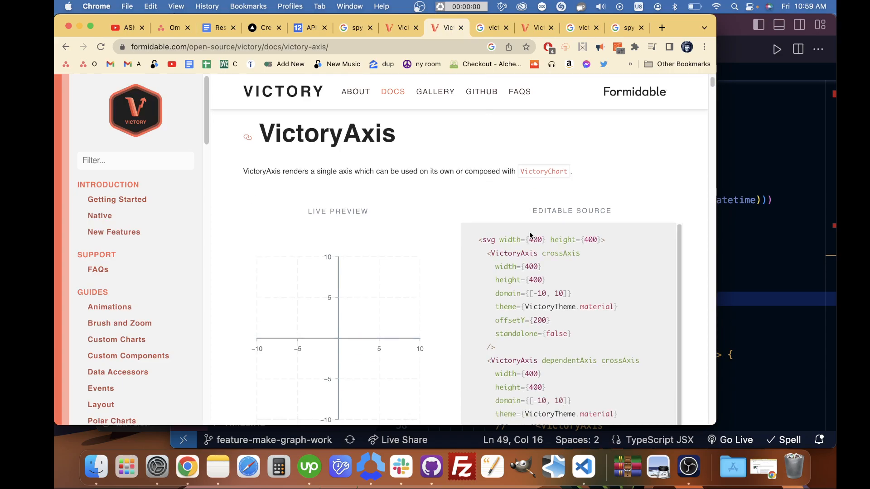
scroll(down, 3)
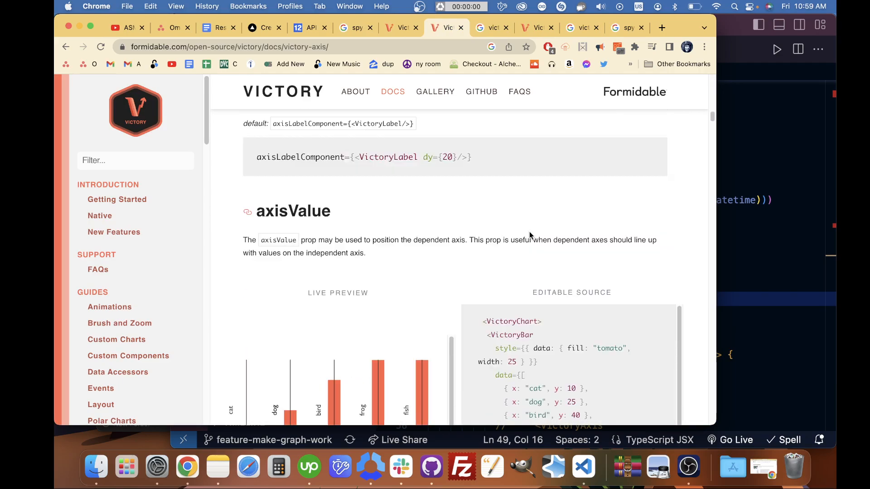
scroll(down, 3)
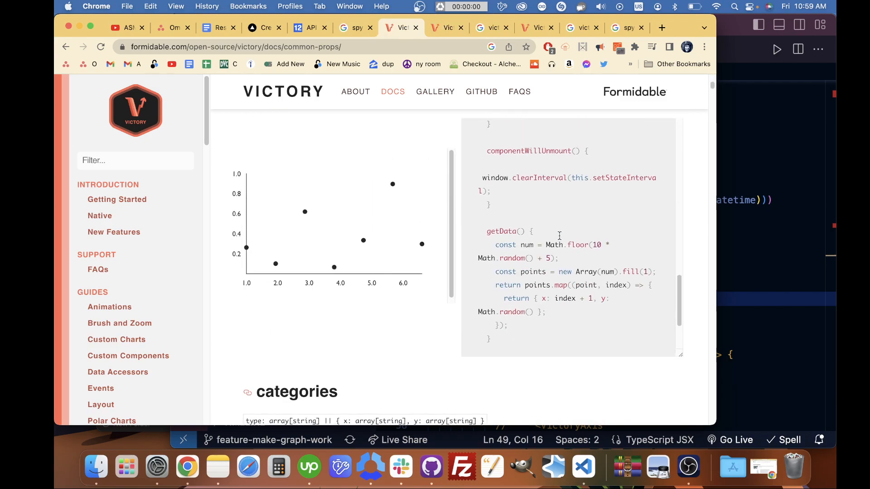
click(534, 27)
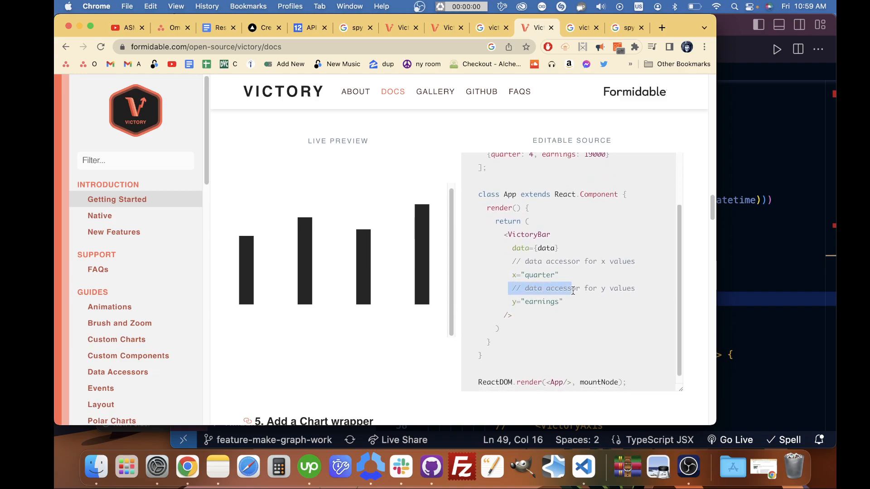
- Search 'data accessor' in a new tab to reach the Data Accessors guide
click(661, 27)
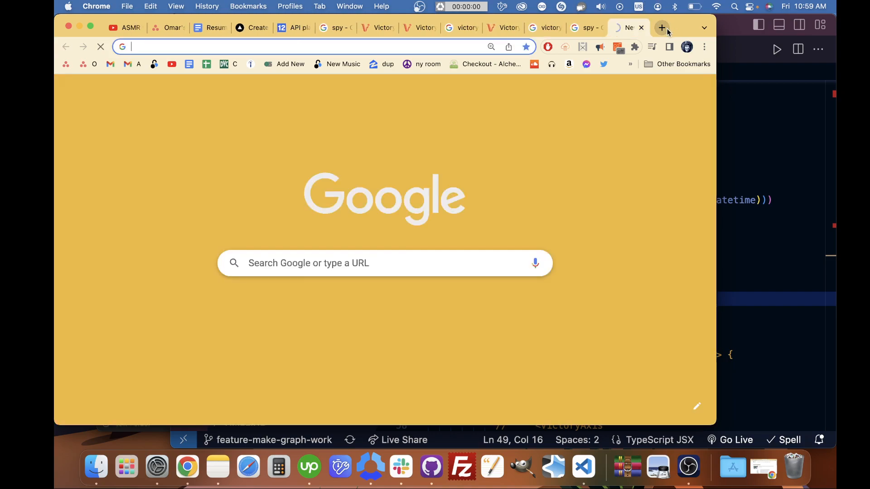
text(data accessor)
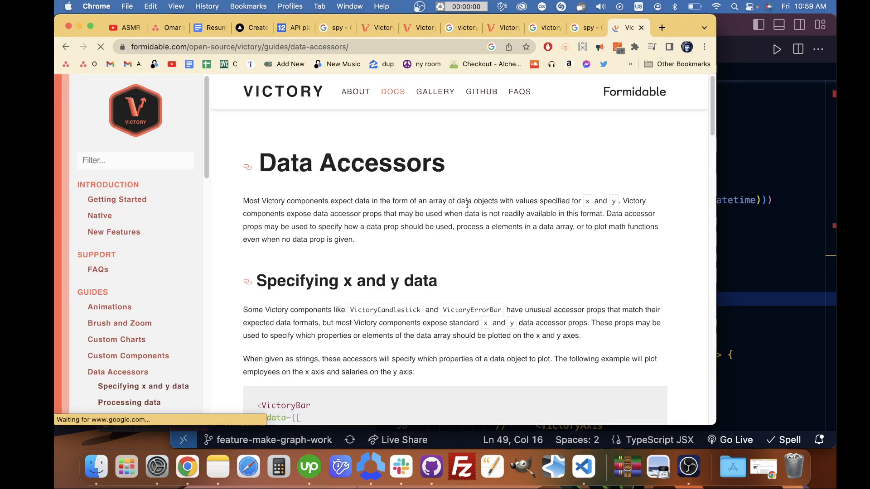
scroll(down, 3)
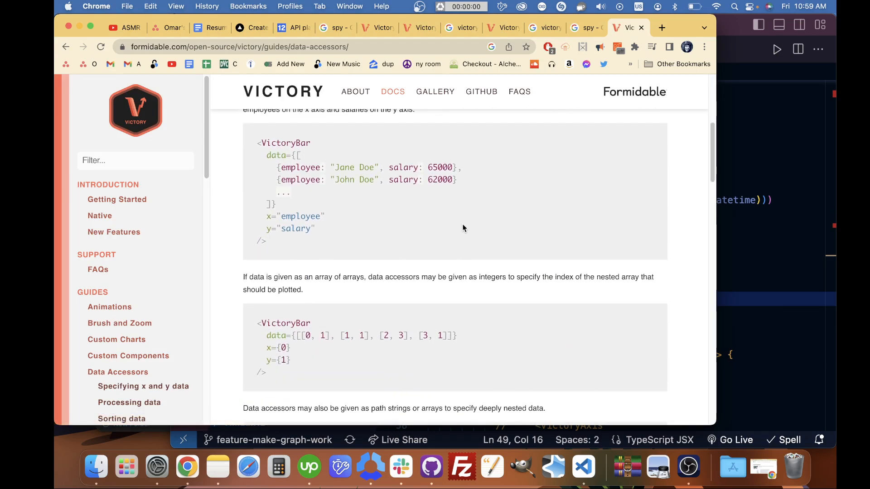
scroll(down, 3)
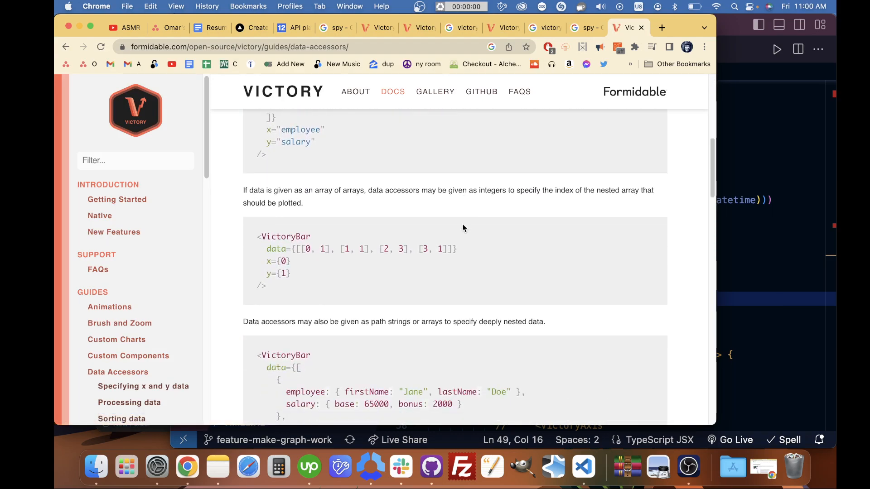
scroll(down, 3)
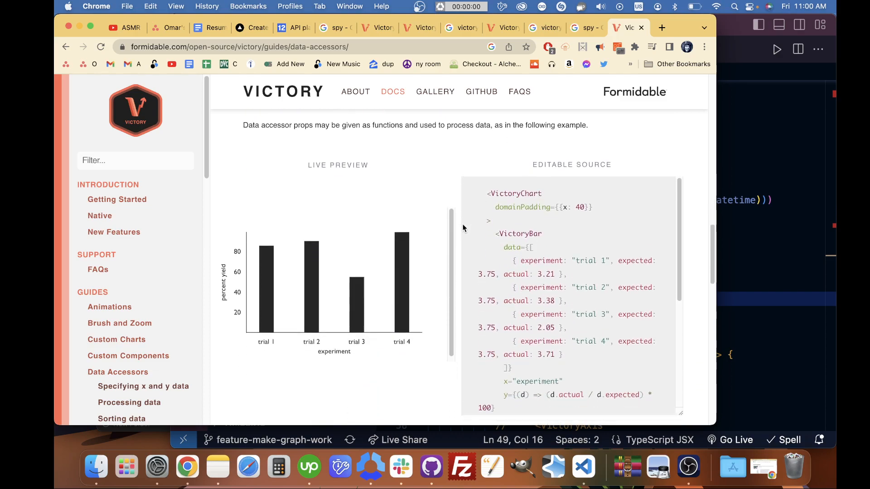
scroll(down, 3)
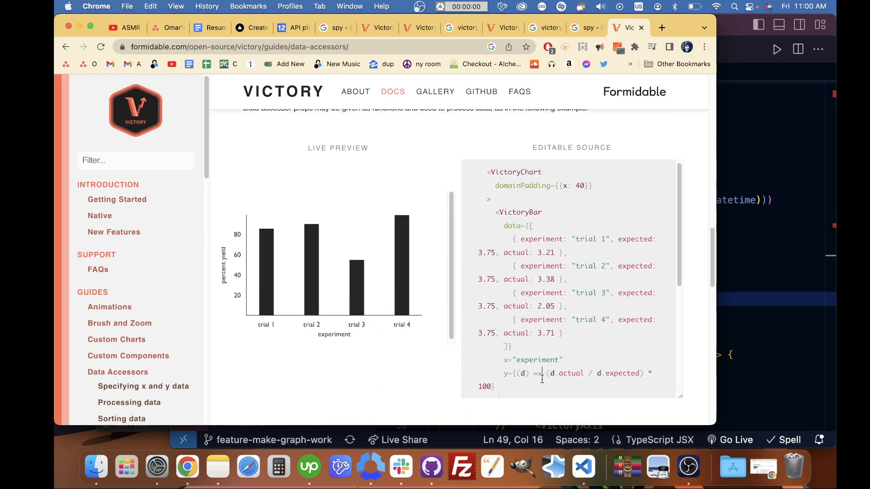